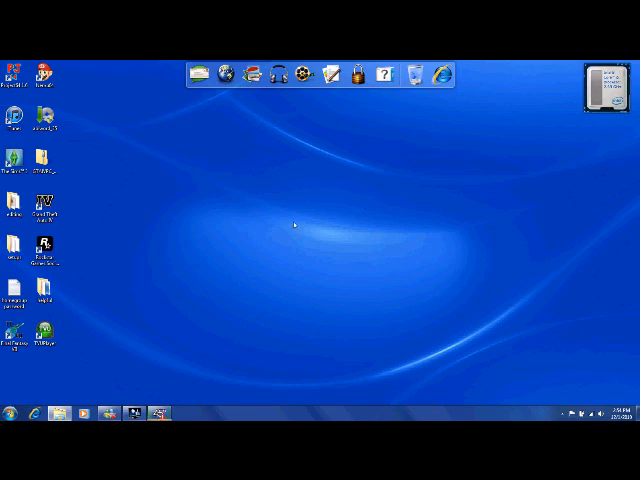
pyautogui.moveTo(224, 296)
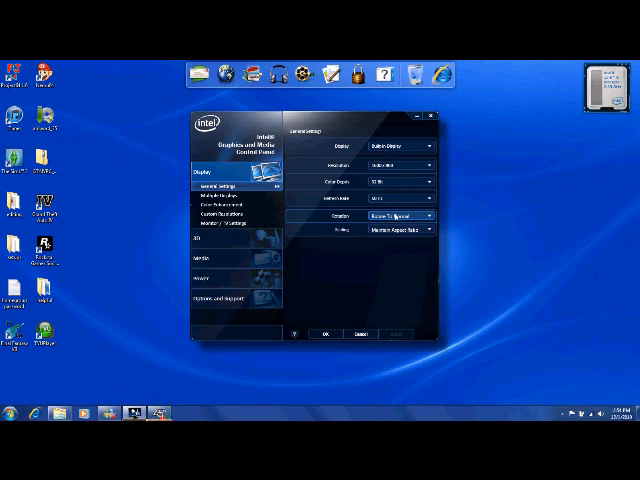
# Step: Keep screen rotation at Normal, apply the general display settings, and move to Multiple Displays
pyautogui.click(410, 216)
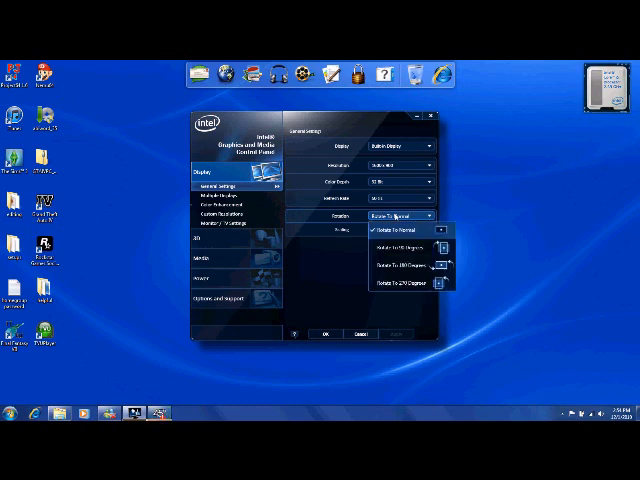
pyautogui.click(404, 236)
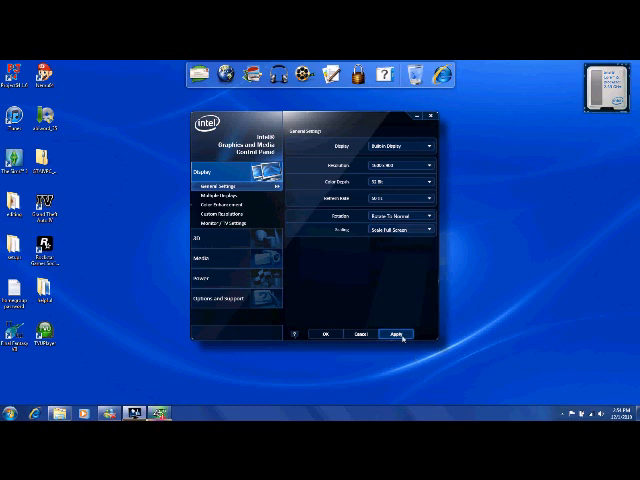
pyautogui.click(396, 334)
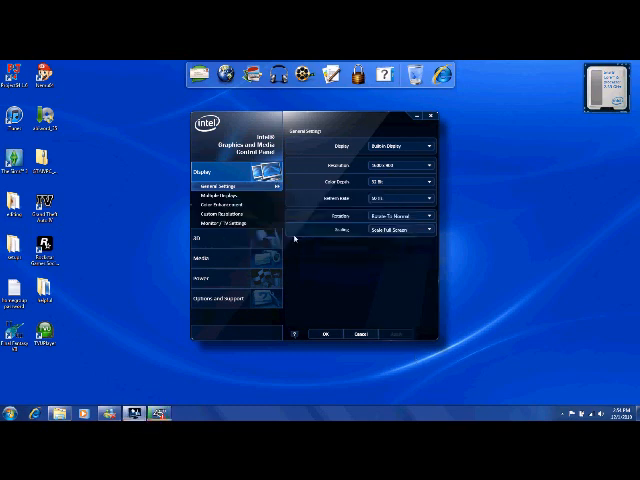
pyautogui.click(230, 194)
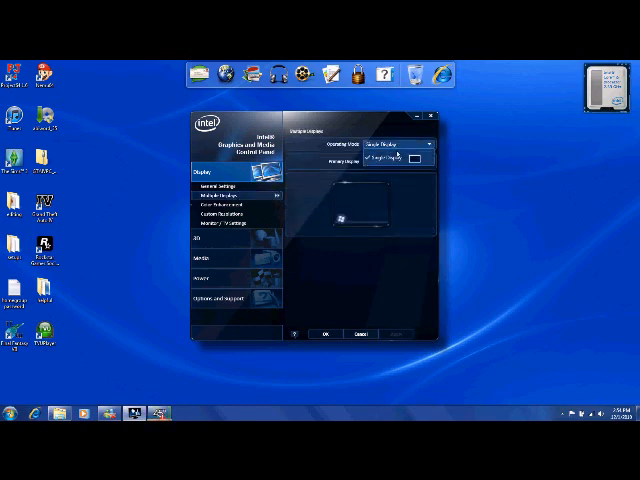
# Step: Bring up the Custom Resolutions page with its resolution and timing fields
pyautogui.click(418, 160)
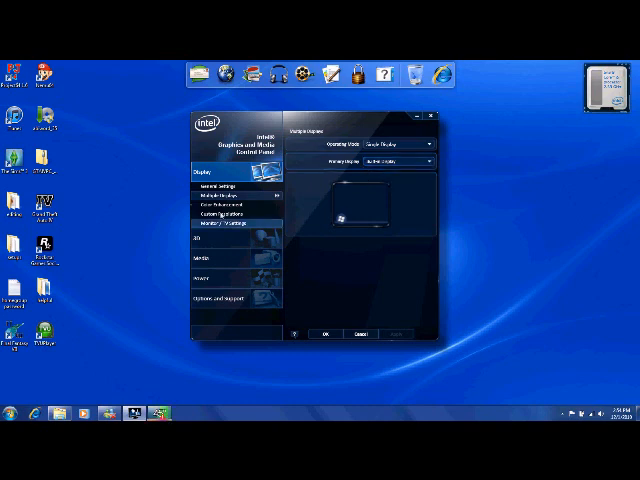
pyautogui.click(208, 204)
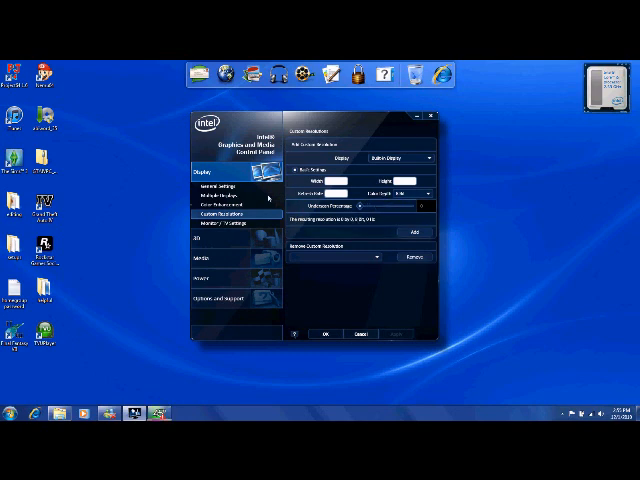
# Step: Bring up the Power section showing the power plan settings
pyautogui.click(216, 224)
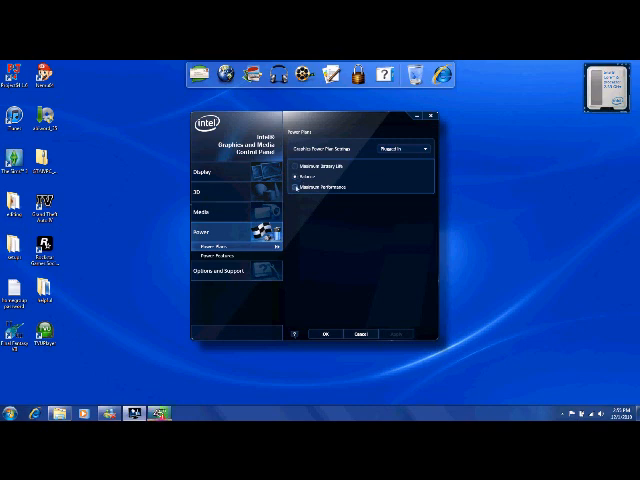
# Step: Switch to a different power plan, apply it and confirm keeping the new settings
pyautogui.click(296, 188)
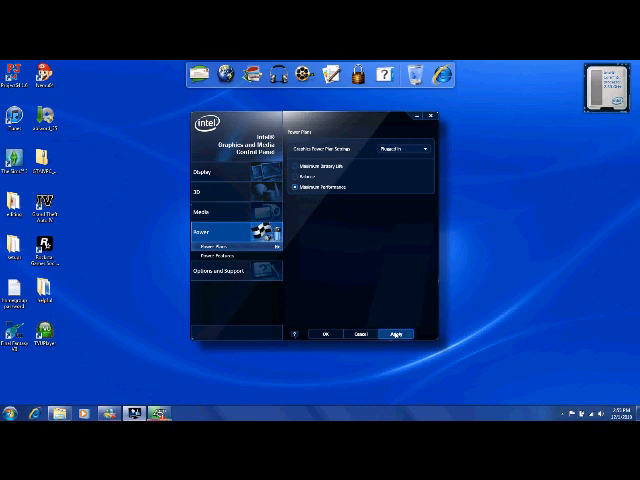
pyautogui.click(394, 332)
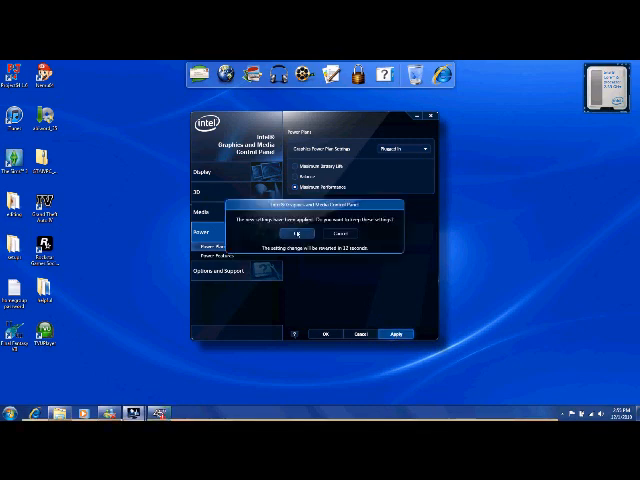
pyautogui.click(312, 232)
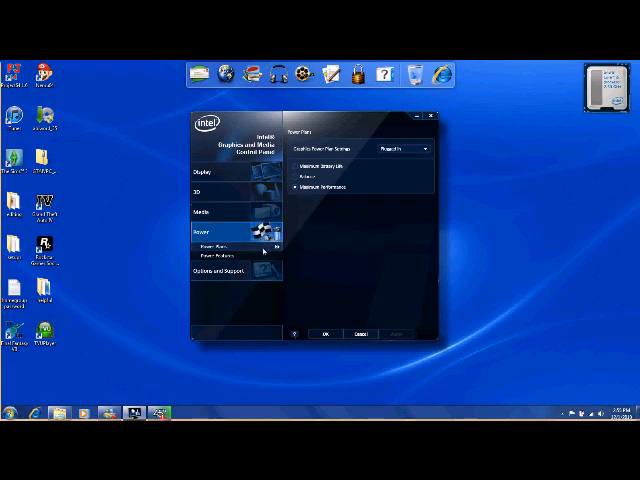
# Step: Bring up Power Features and choose a power source from its list
pyautogui.click(234, 262)
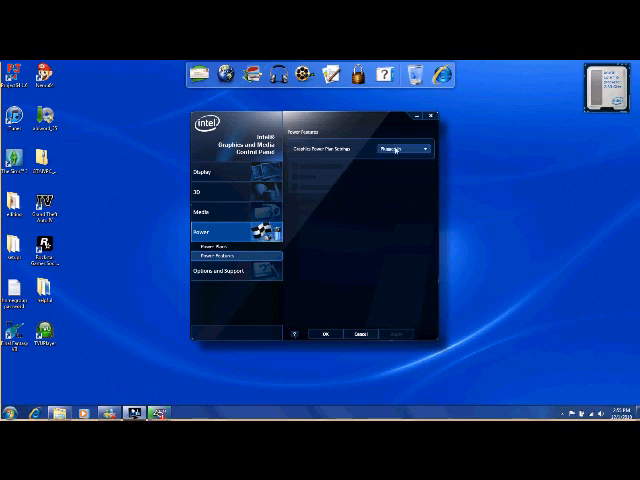
pyautogui.click(416, 148)
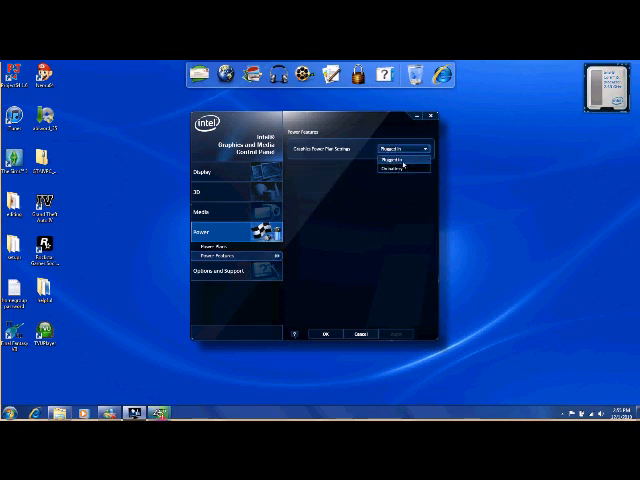
pyautogui.click(406, 156)
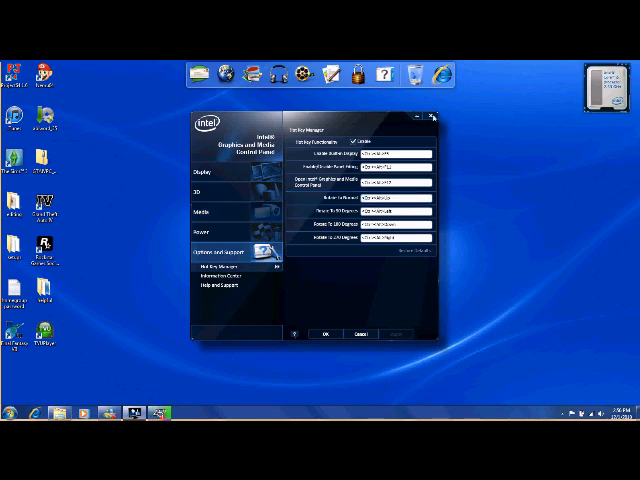
# Step: Bring up the Computer context menu from the Start menu to reach its Properties
pyautogui.click(10, 412)
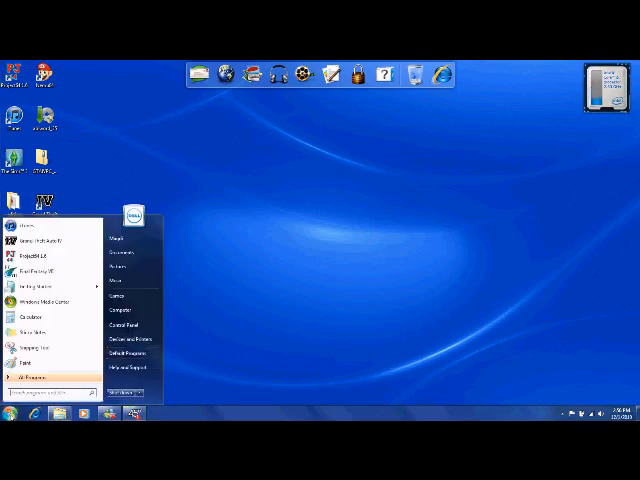
pyautogui.rightClick(120, 312)
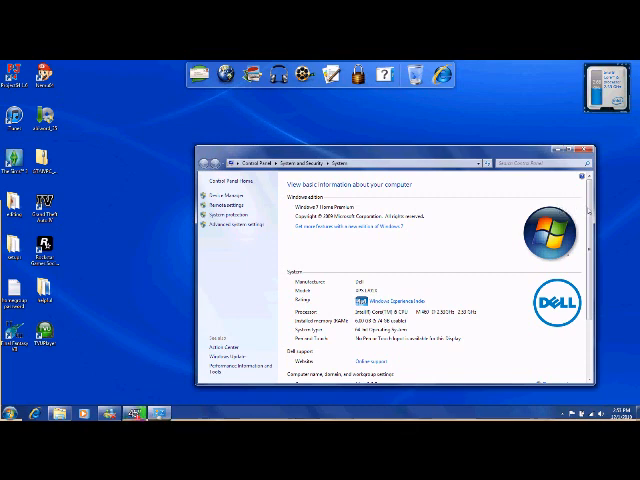
# Step: Scroll the System window to review the processor and installed memory details
pyautogui.scroll(-3)
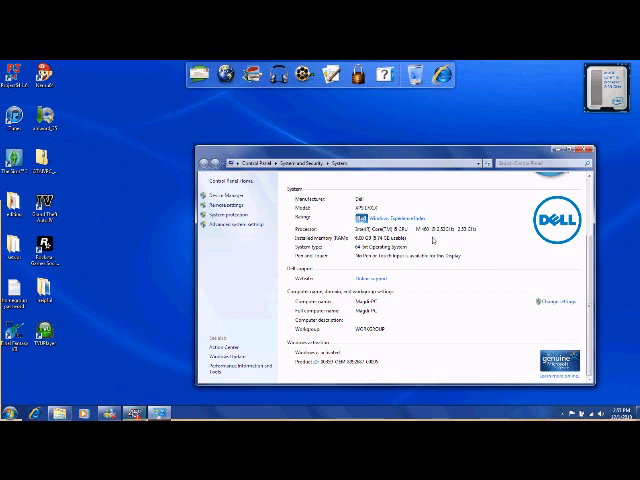
pyautogui.moveTo(436, 324)
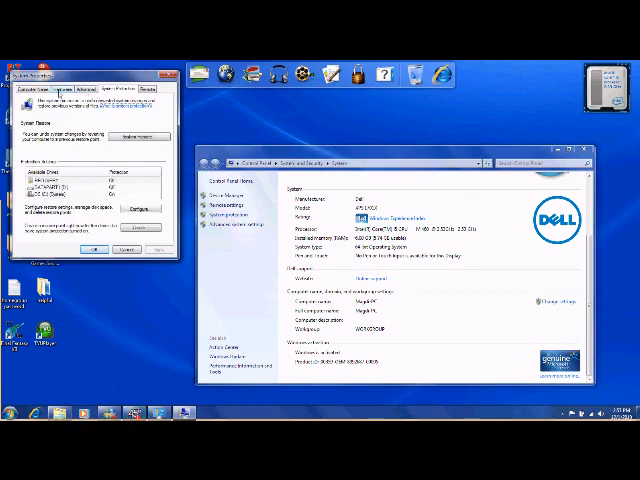
# Step: Close the System Properties dialog, returning toward the desktop
pyautogui.click(48, 92)
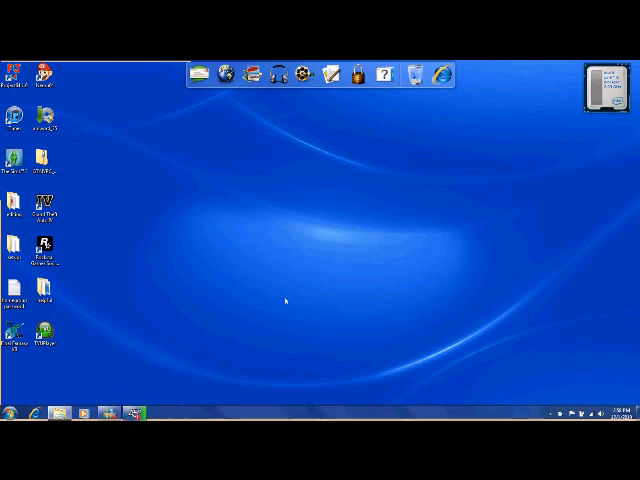
pyautogui.moveTo(126, 340)
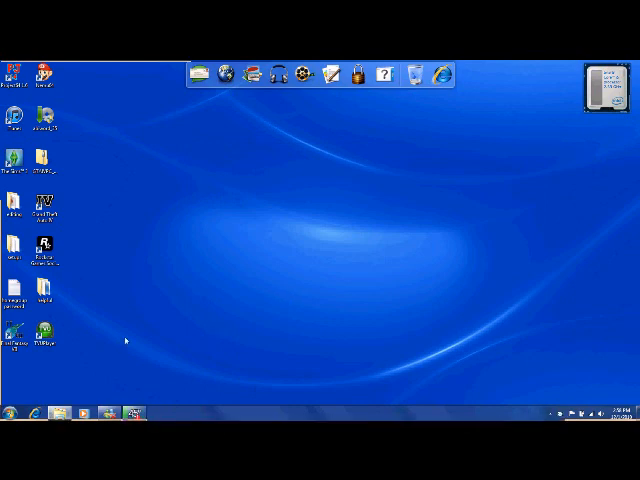